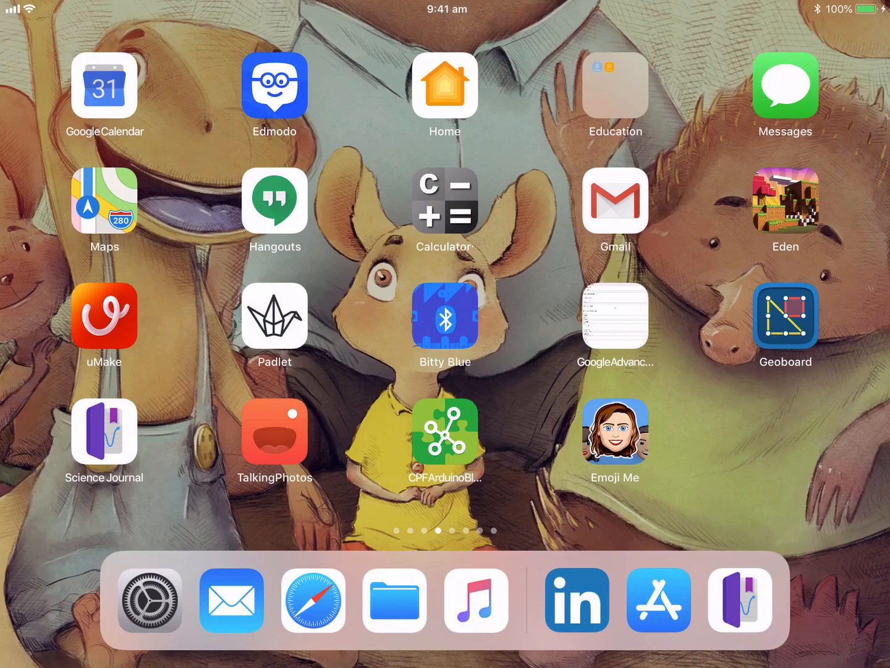
# Step: Launch Science Journal from the home screen into a new Untitled Experiment
pyautogui.click(104, 430)
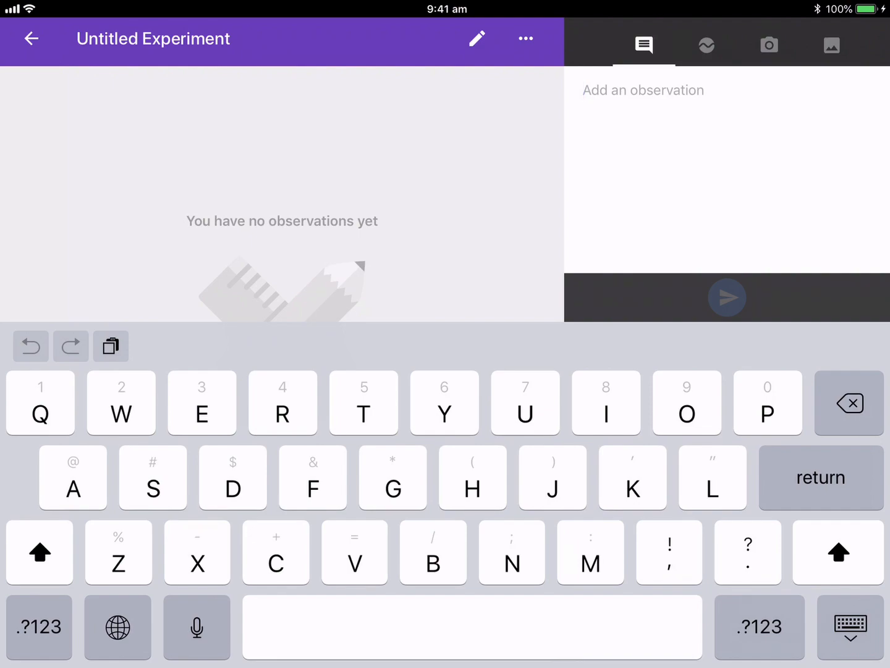
# Step: Rename the experiment to 'Sound experiment' and confirm the title
pyautogui.click(476, 38)
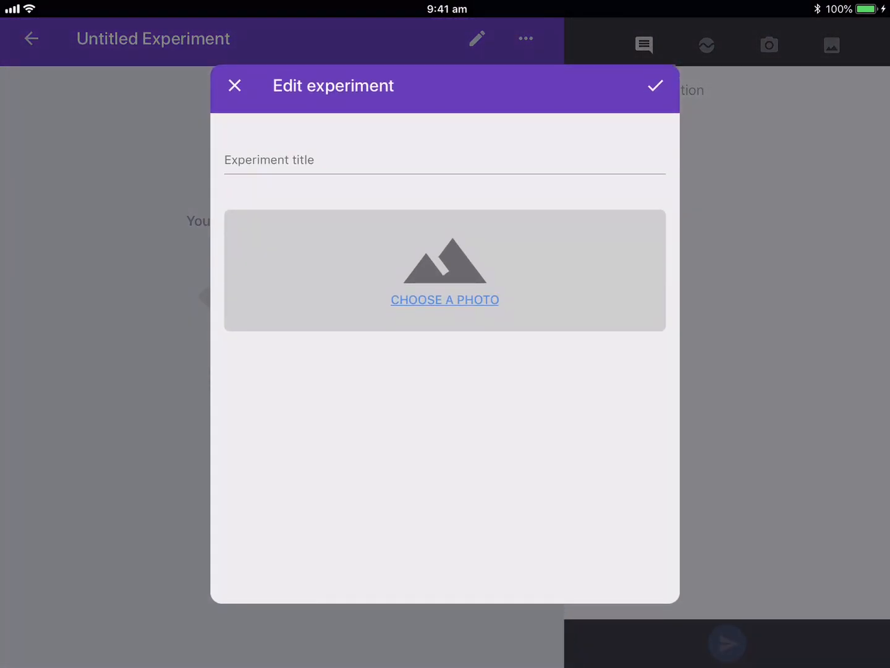
pyautogui.write('Sound exp')
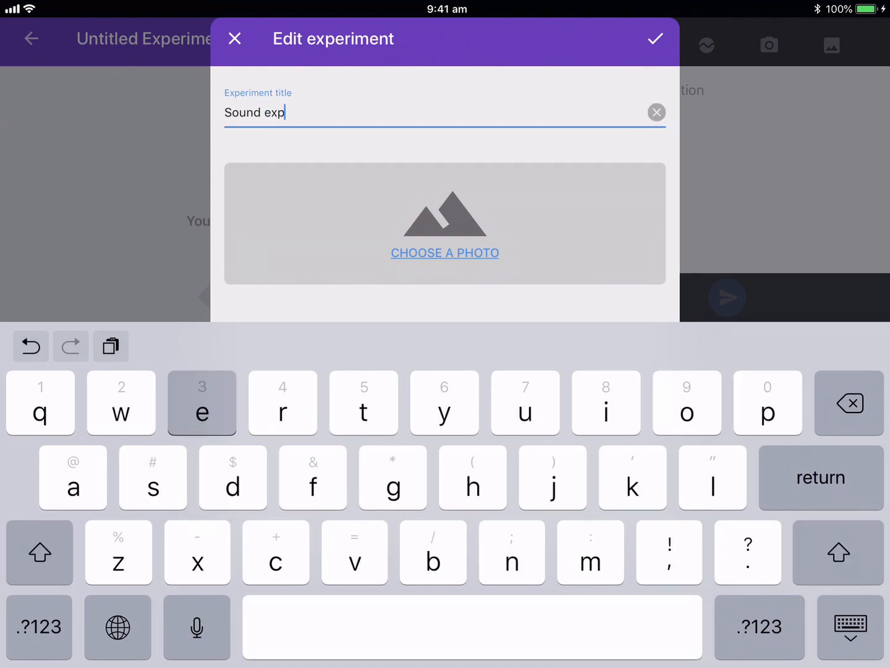
pyautogui.write('eriment')
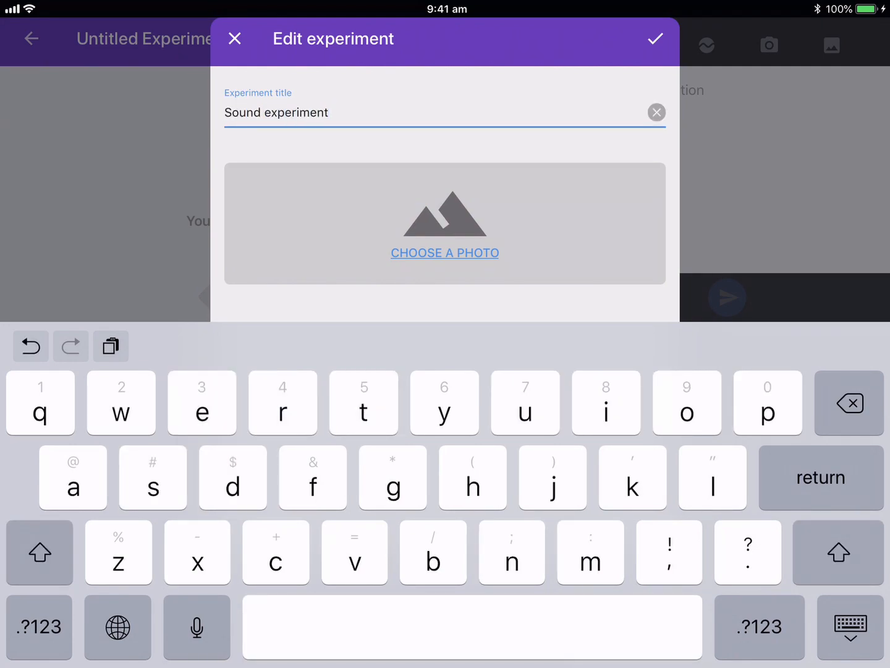
pyautogui.click(656, 38)
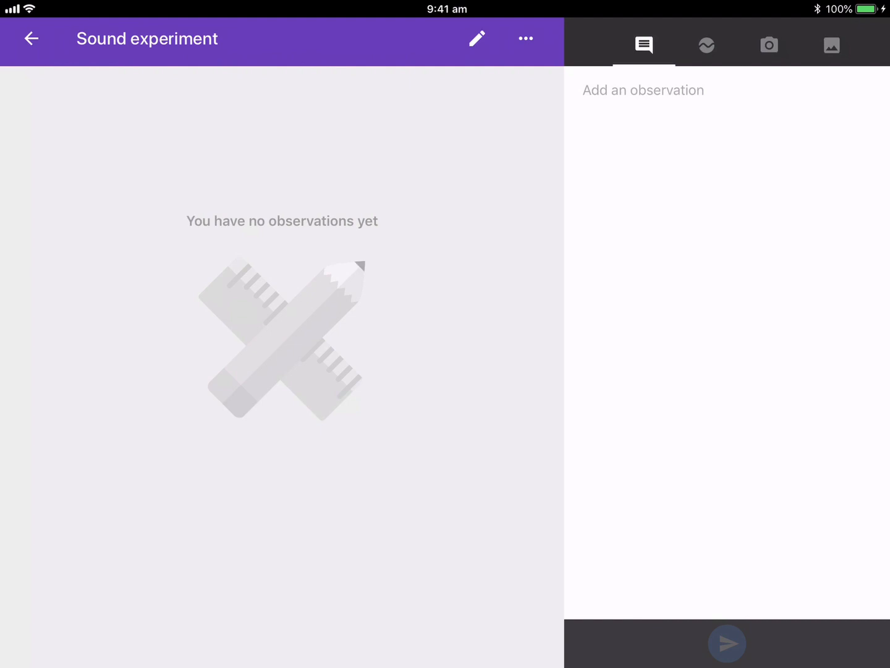
# Step: Switch to the live sensor panel showing the Accelerometer X card
pyautogui.click(643, 90)
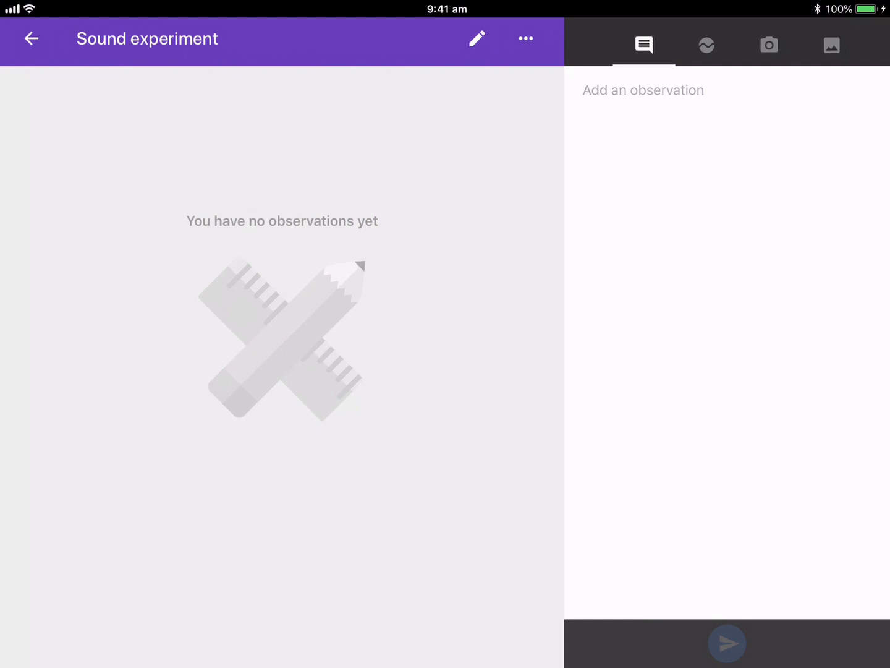
pyautogui.click(706, 45)
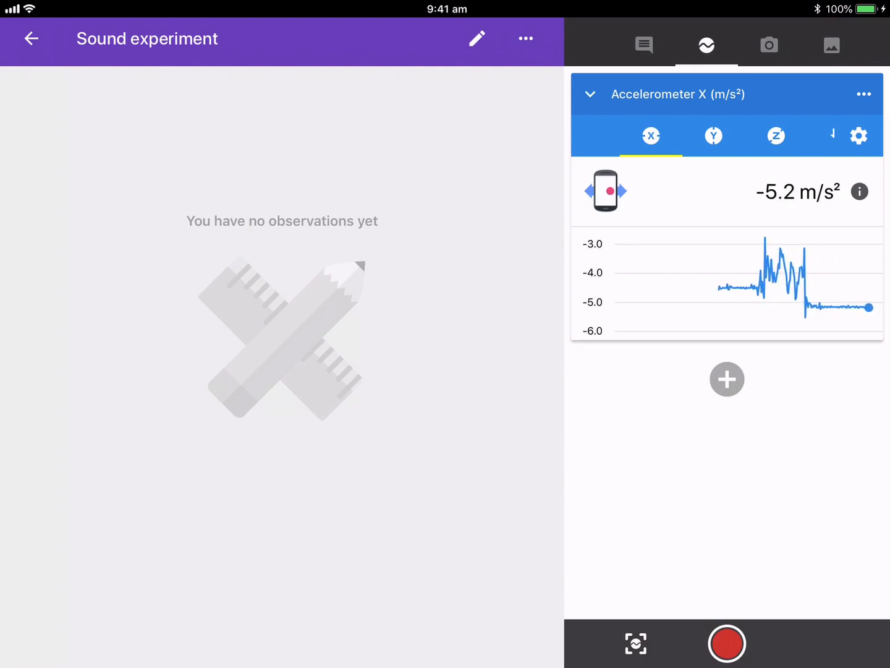
# Step: Add sensor cards and bring the Pitch (Hz) and Sound intensity (dB) cards into view
pyautogui.click(863, 94)
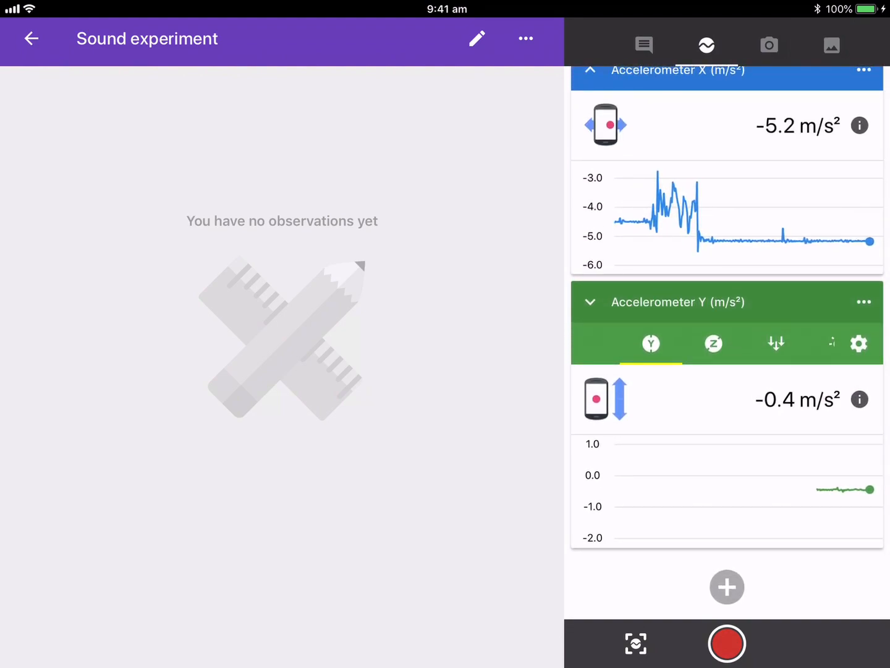
pyautogui.scroll(-3)
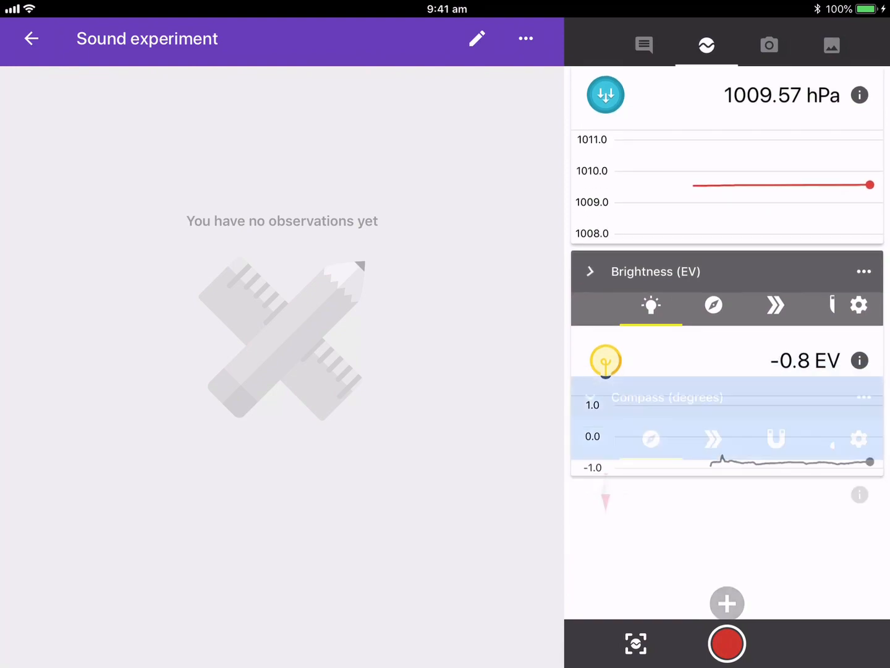
pyautogui.scroll(-3)
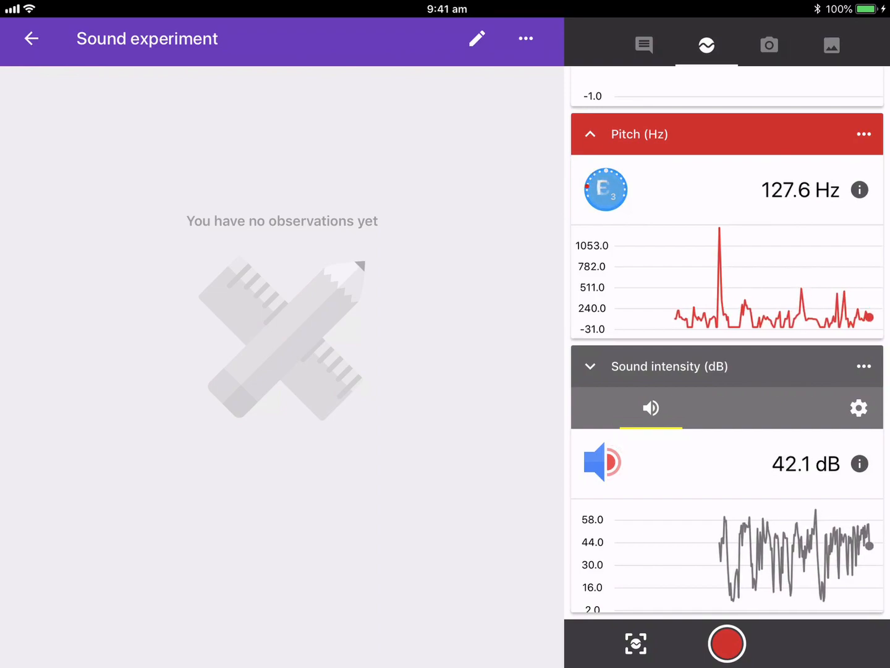
# Step: Start recording sensor data and continue past the 'Data is not being recorded' warning
pyautogui.click(727, 643)
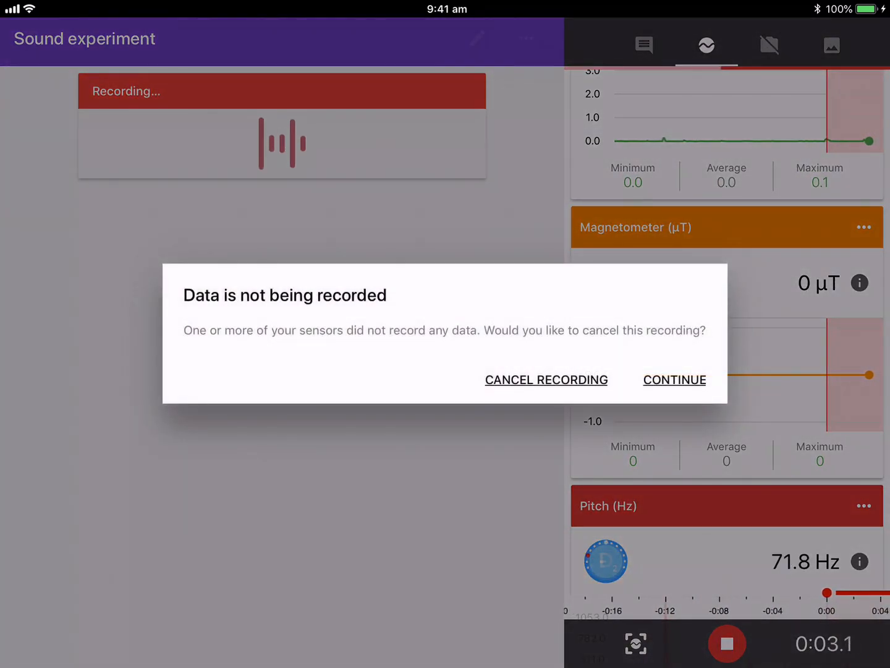
pyautogui.click(674, 380)
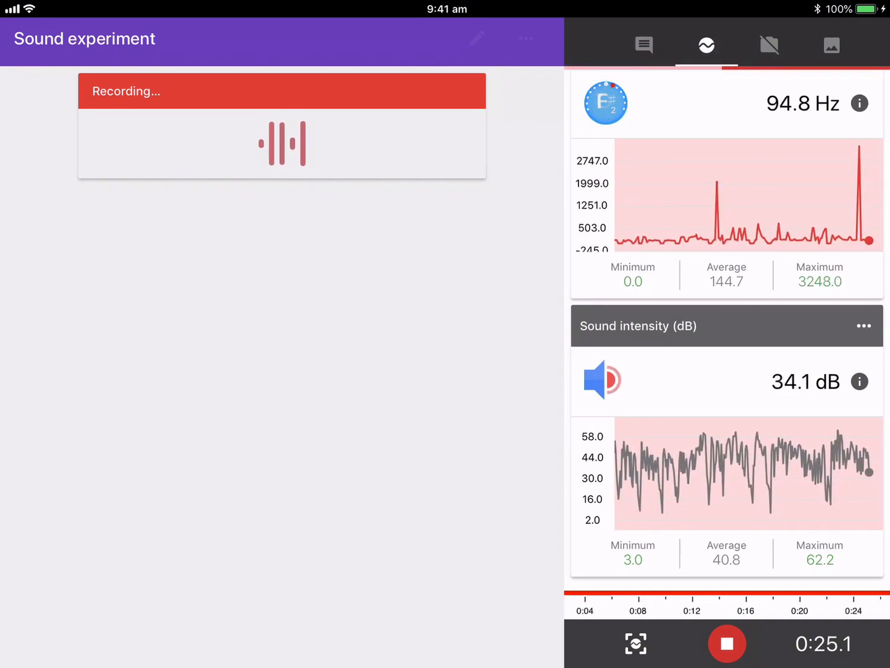
# Step: Leave Science Journal for the iPad home screen while the recording runs
pyautogui.click(643, 44)
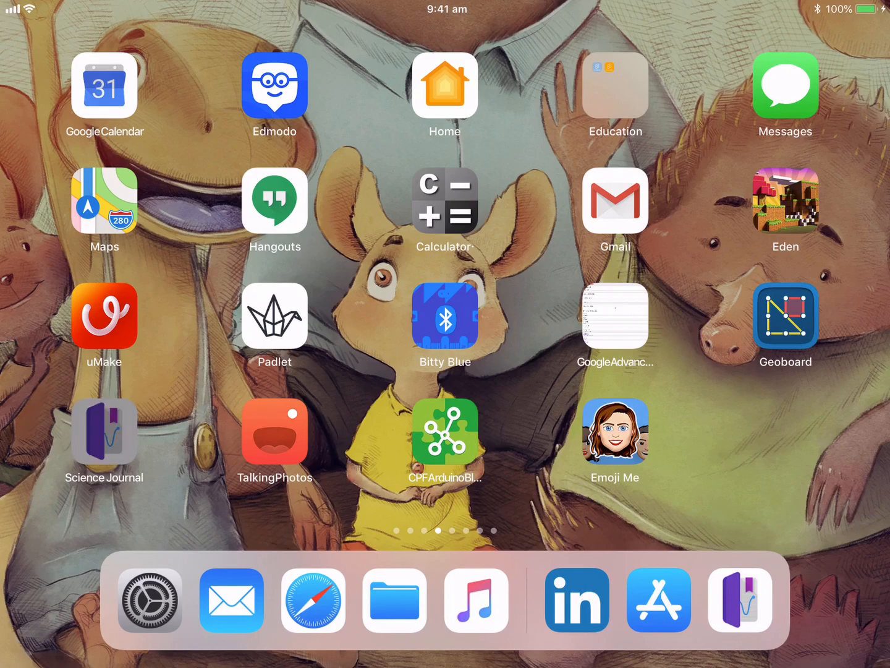
# Step: Return to Science Journal and view the still-running pitch and sound intensity recording
pyautogui.click(104, 431)
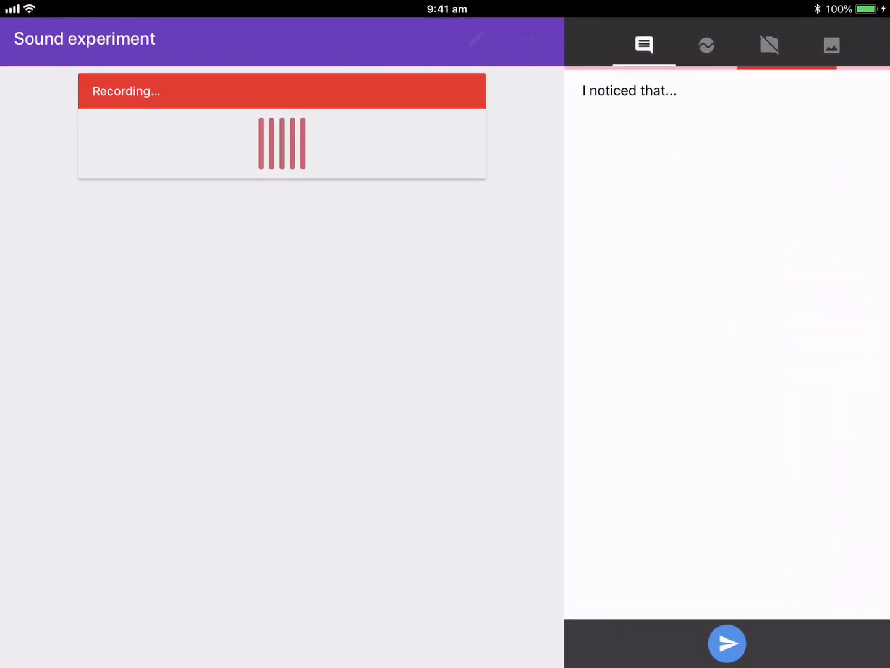
pyautogui.click(707, 44)
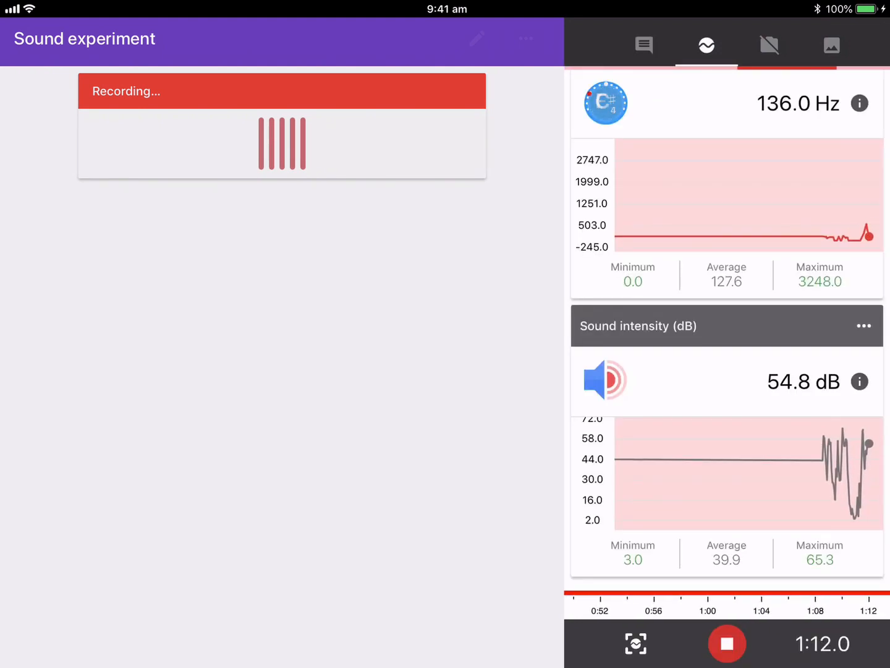